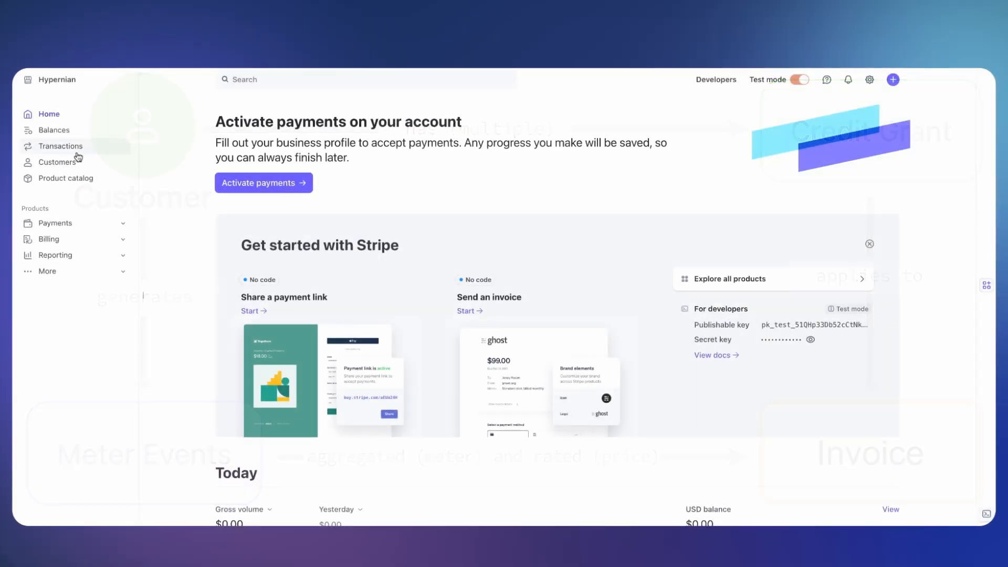
Step: Go from Customers to the EchoRise Media record and scroll to its empty Credit grants section
left_click(58, 161)
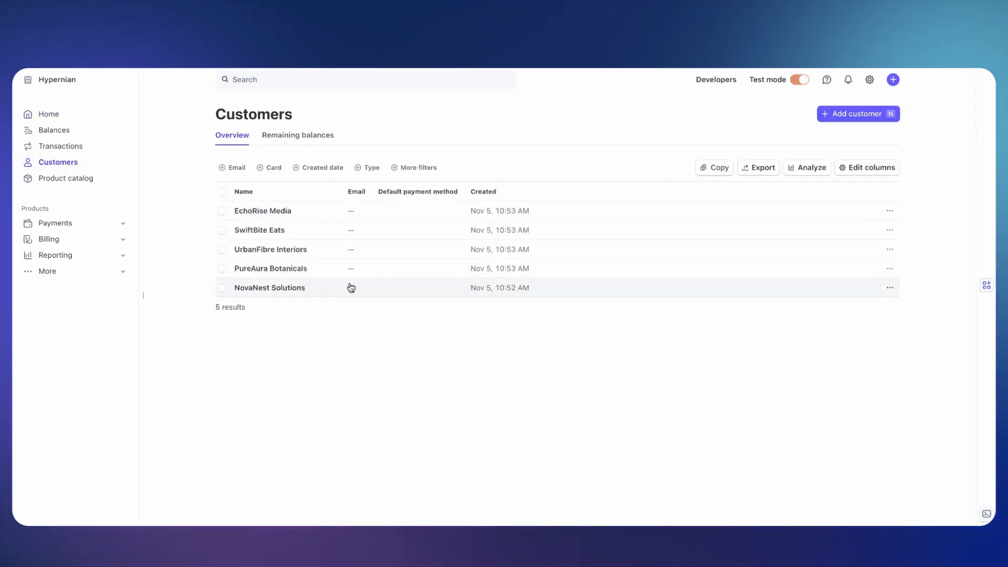
left_click(262, 210)
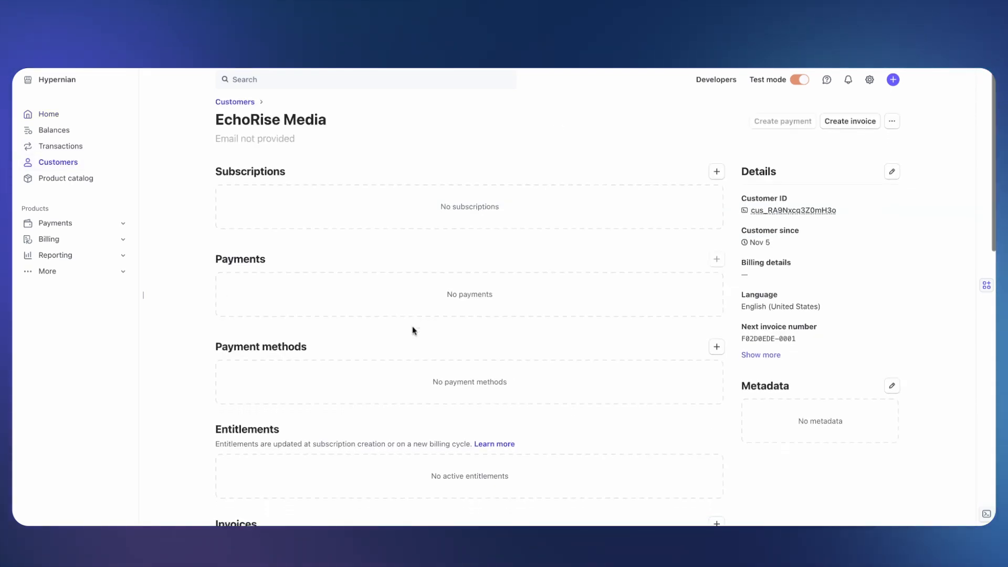
scroll("down", 3)
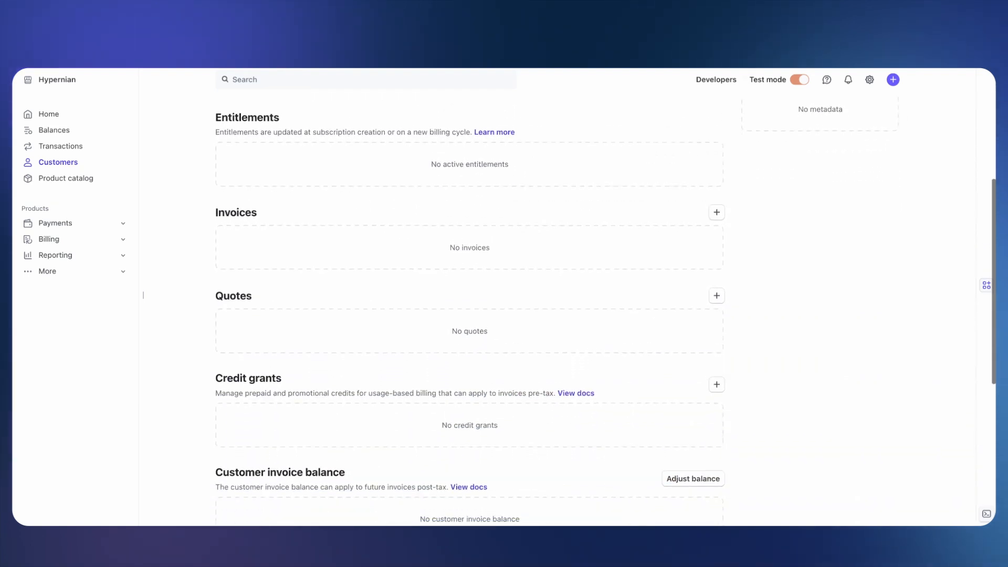
scroll("down", 3)
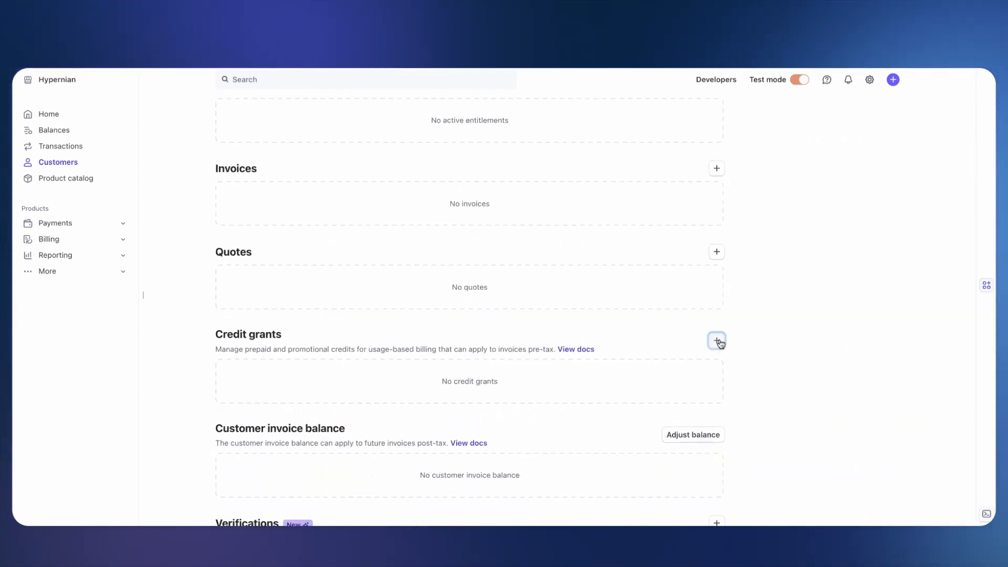
Step: Begin a new credit grant named 'Credit grant' with an amount of 100
left_click(716, 341)
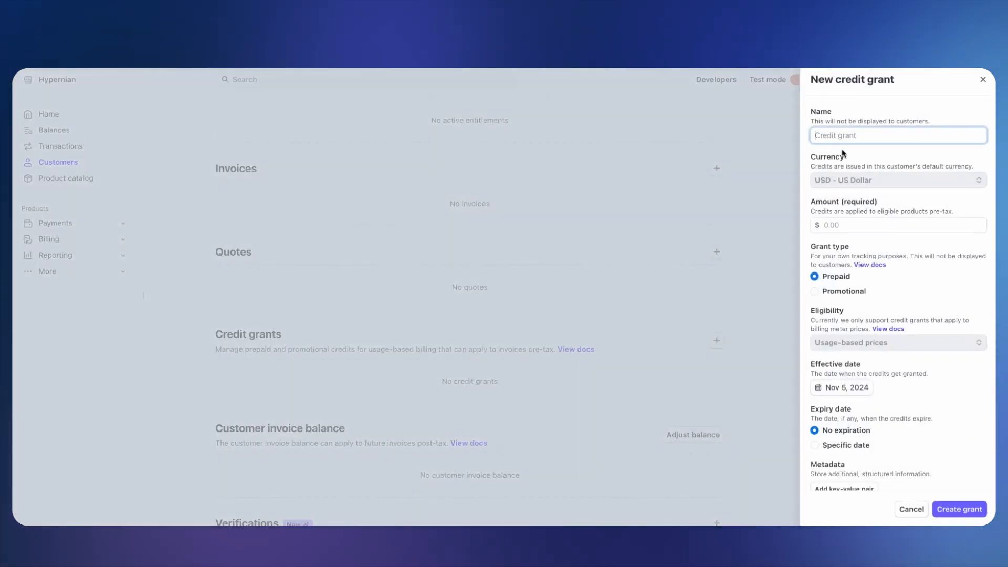
type("Credit grant")
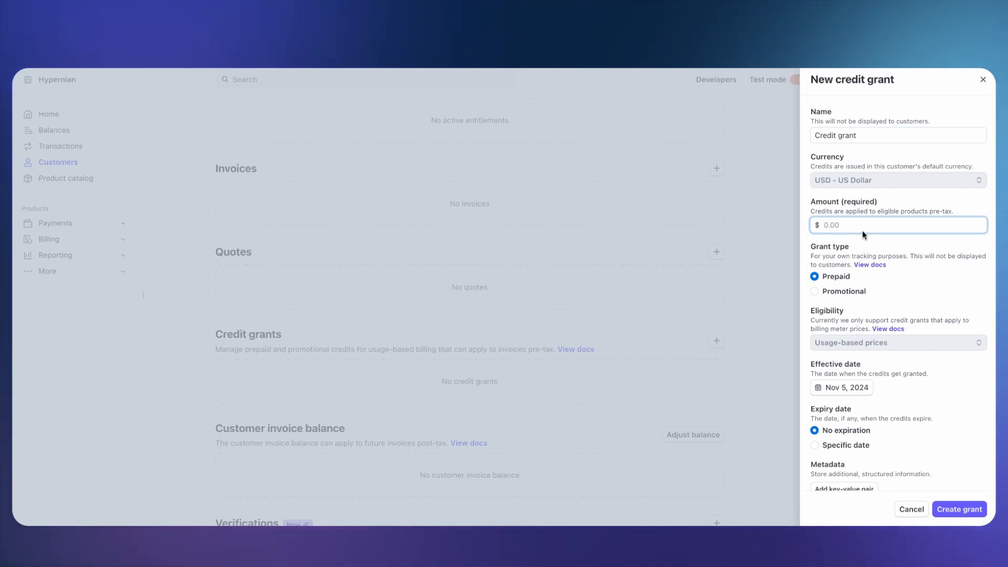
type("100.00")
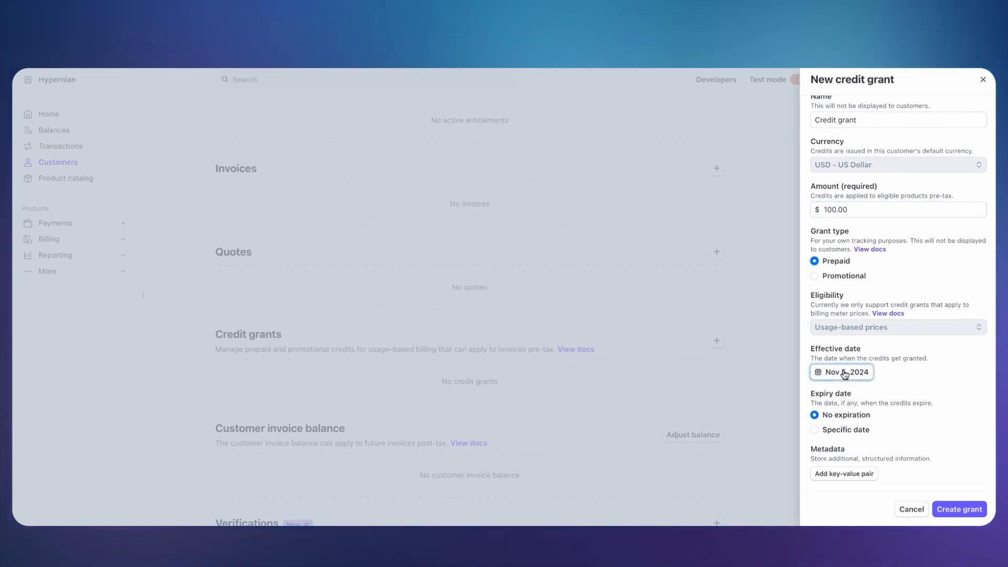
Step: Set a specific expiry date of Dec 10, 2024 and create the $100 prepaid grant
left_click(841, 371)
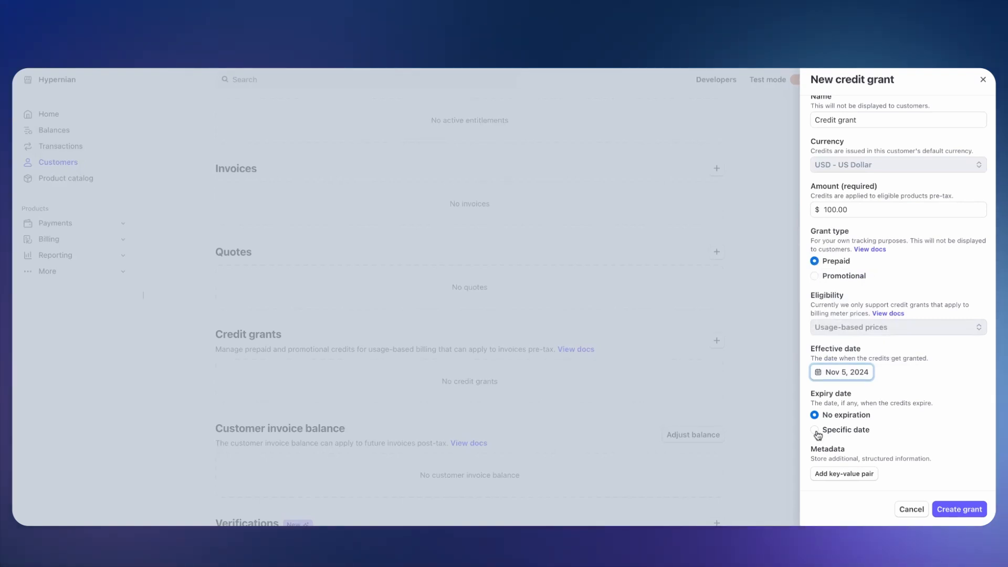
left_click(815, 430)
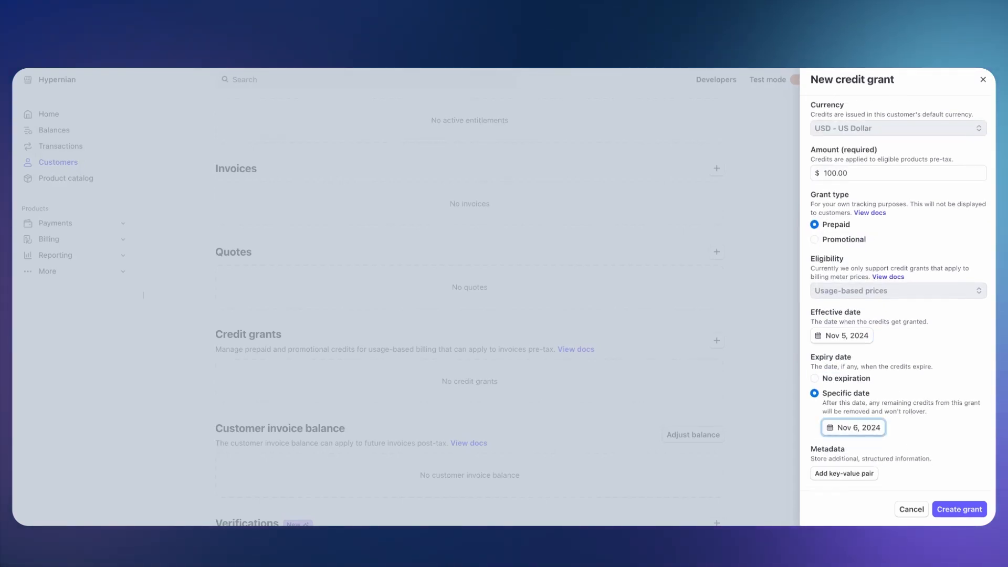
left_click(853, 427)
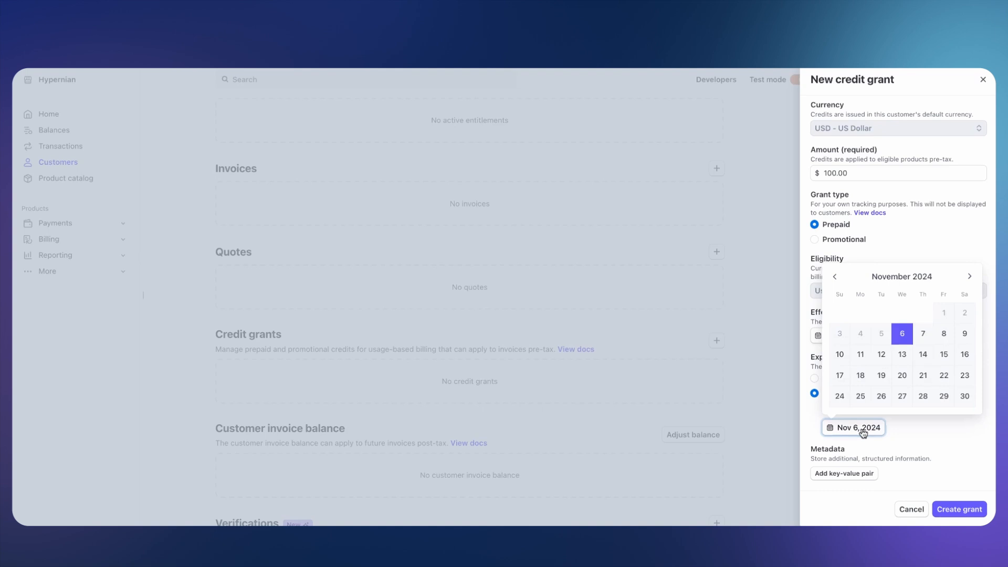
left_click(969, 276)
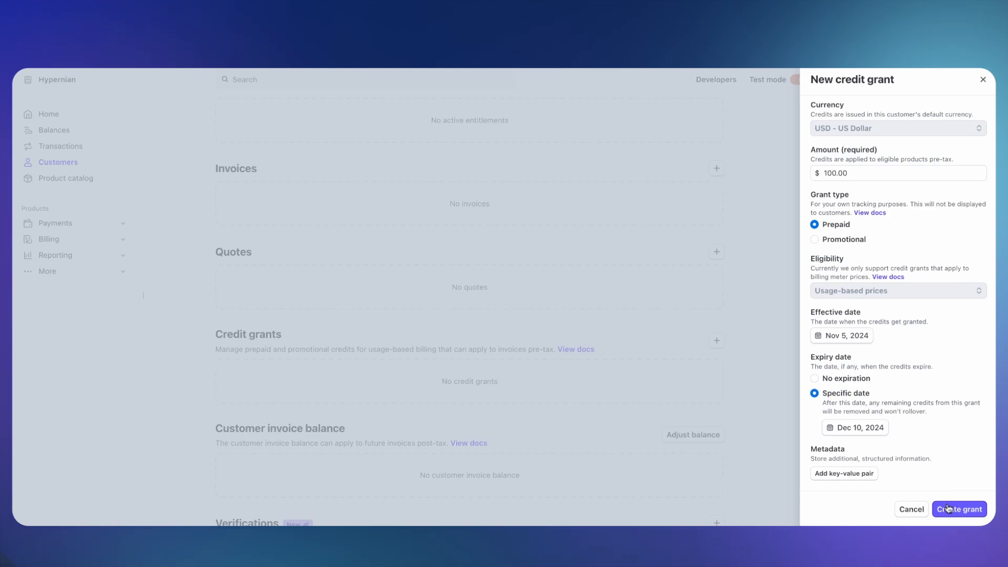
left_click(959, 510)
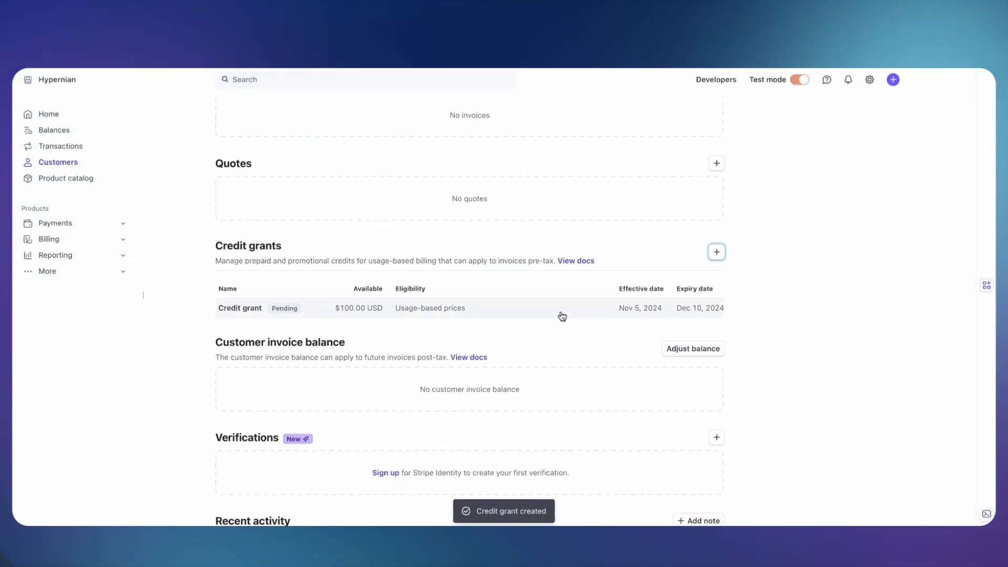